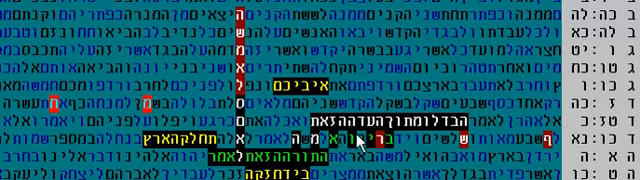
pyautogui.moveTo(262, 24)
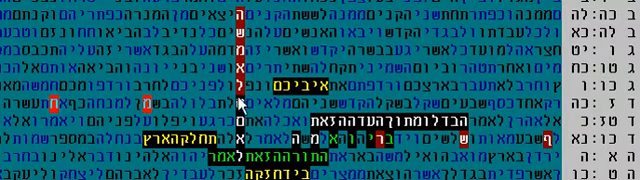
pyautogui.moveTo(245, 150)
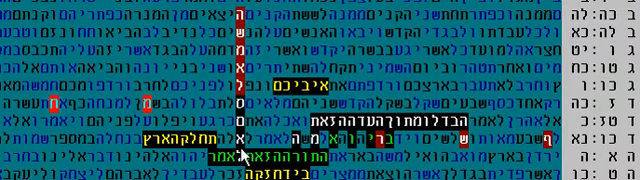